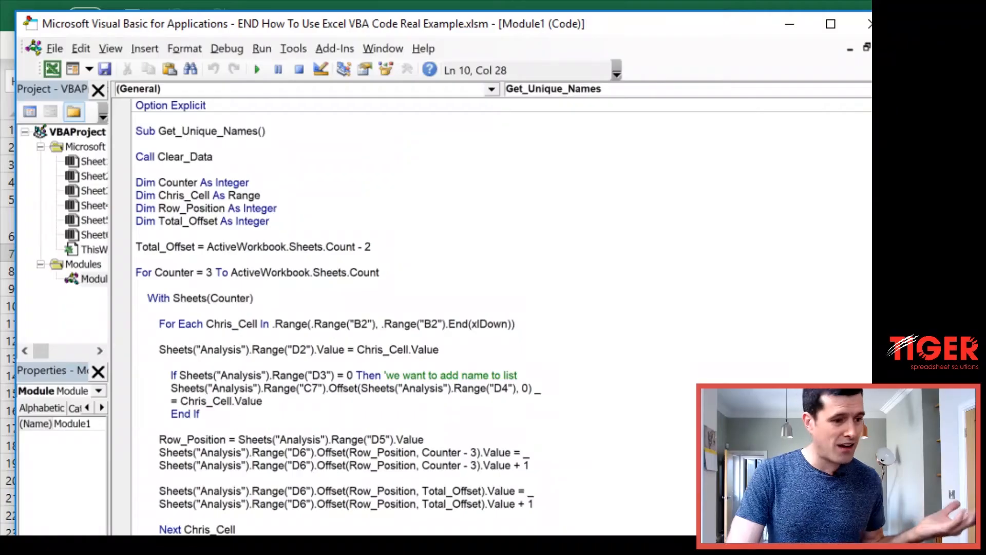
Add a Call Clear_Data line near the top of Get_Unique_Names.
scroll(down, 3)
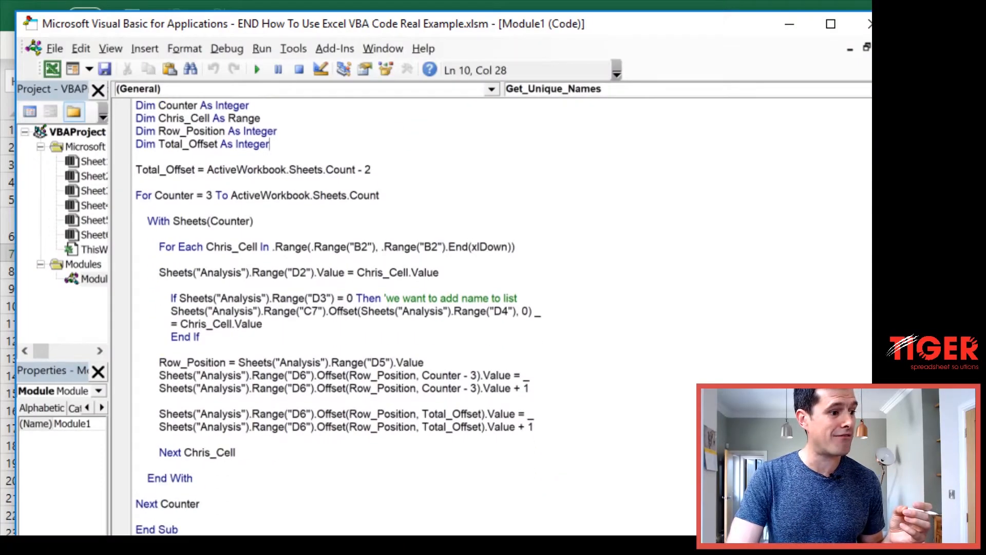
text(Call Clear_Data)
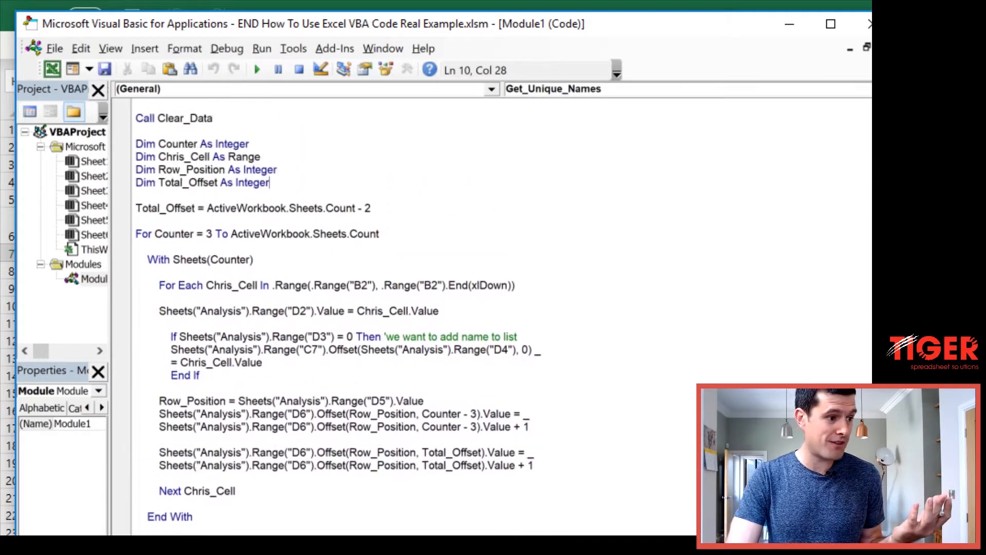
scroll(down, 3)
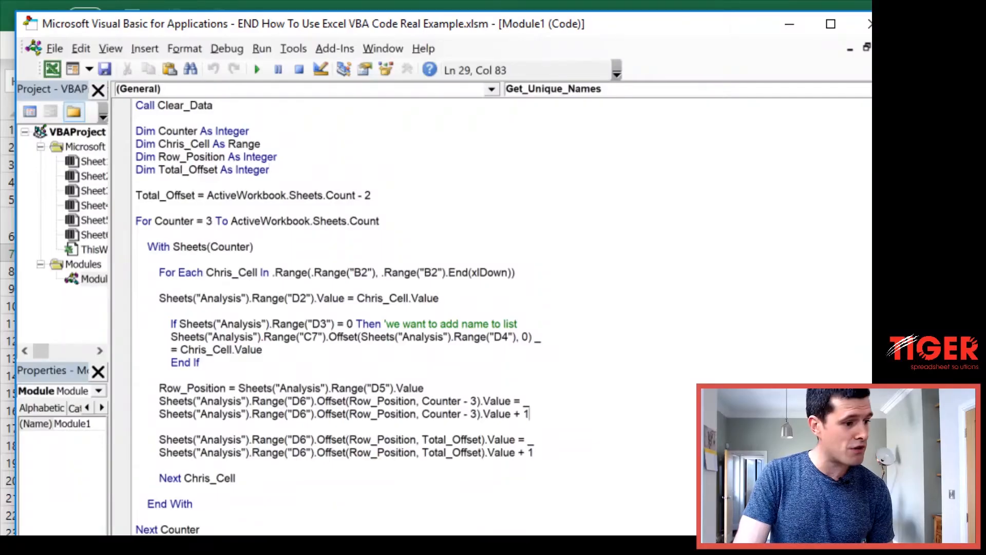
drag(161, 401, 530, 413)
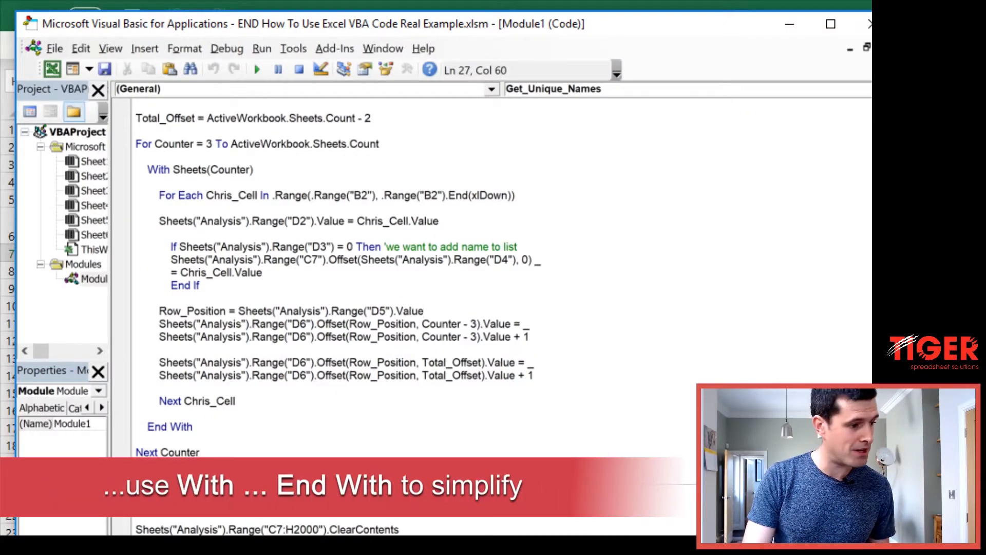
Wrap the Counter - 3 offset increment in a With…End With block reading .Value = .Value + 1.
key(Enter)
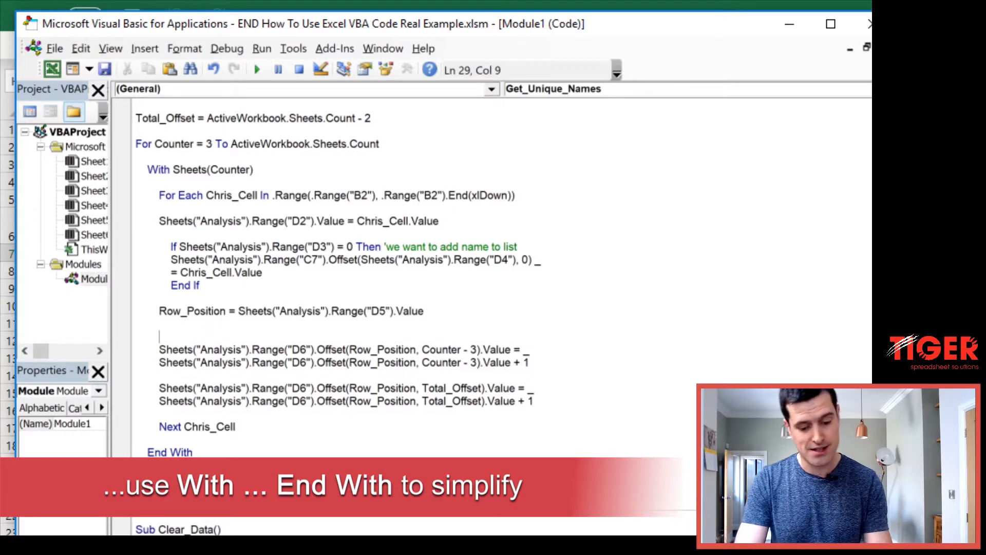
text(With)
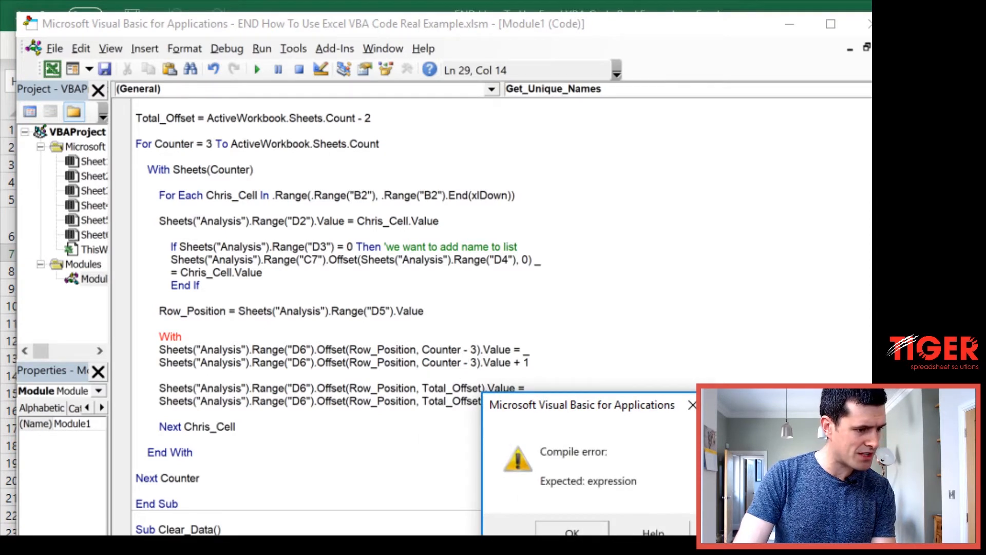
click(573, 543)
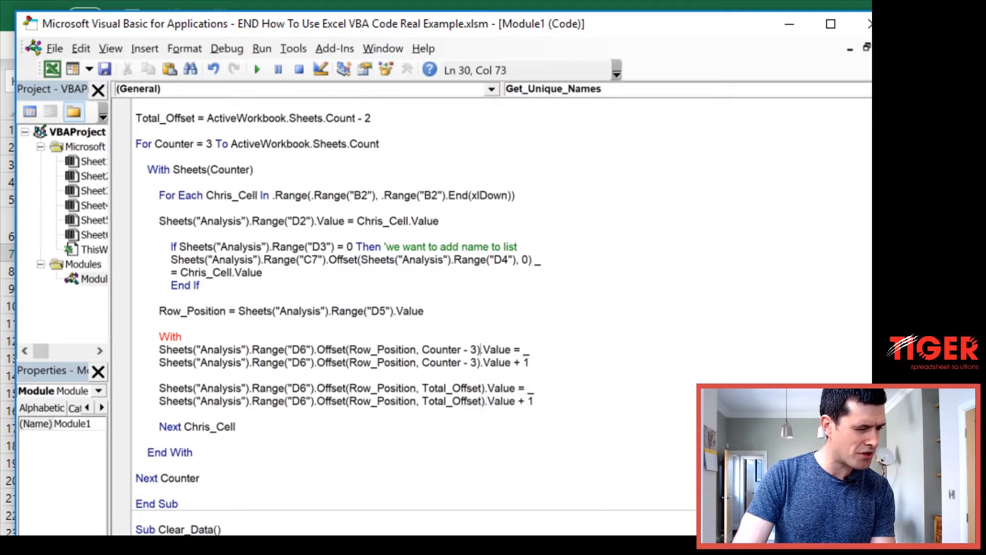
drag(477, 349, 158, 349)
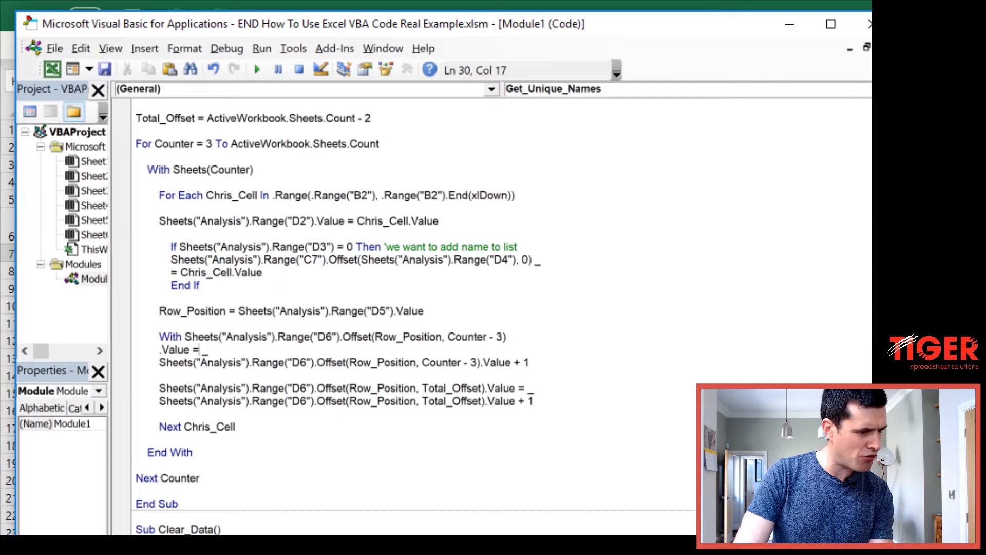
drag(162, 362, 478, 362)
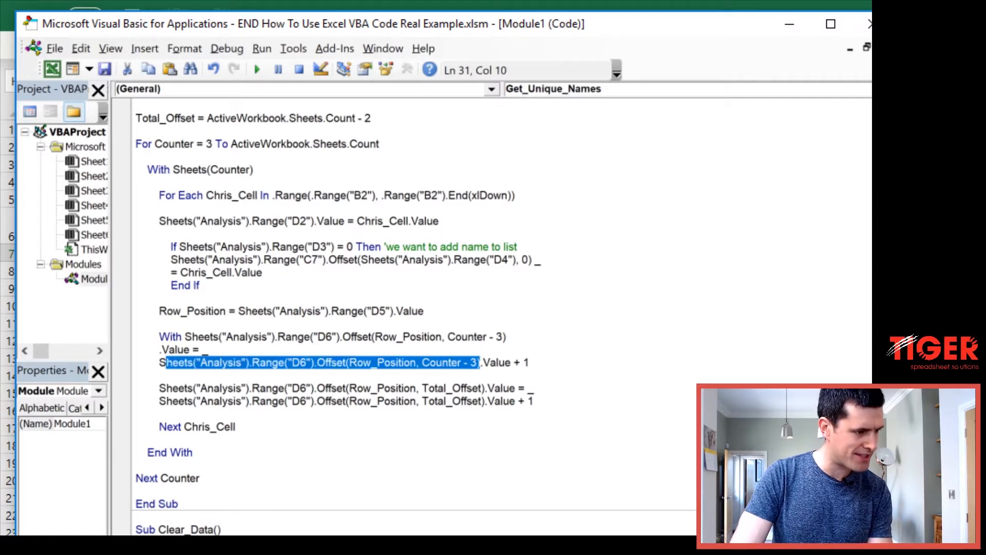
key(Delete)
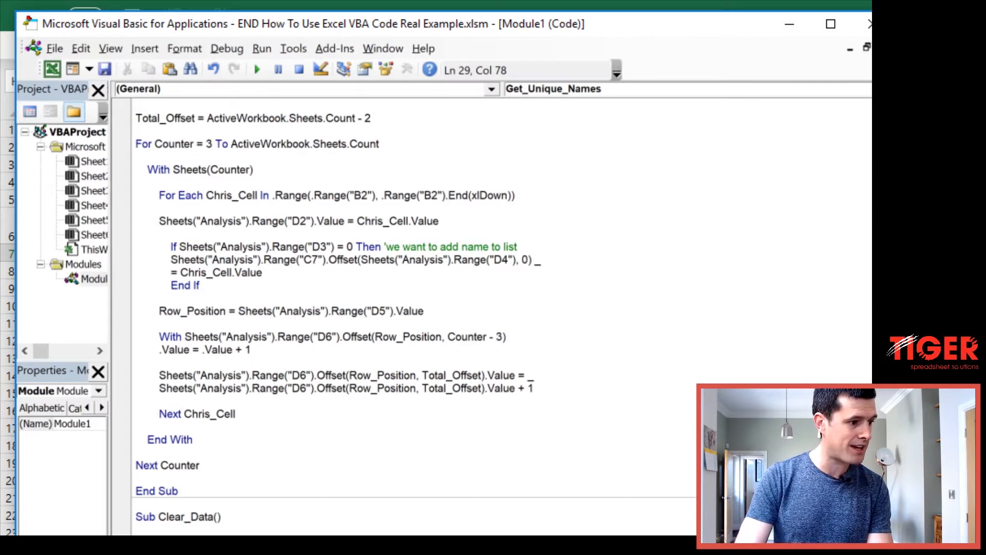
text(End With)
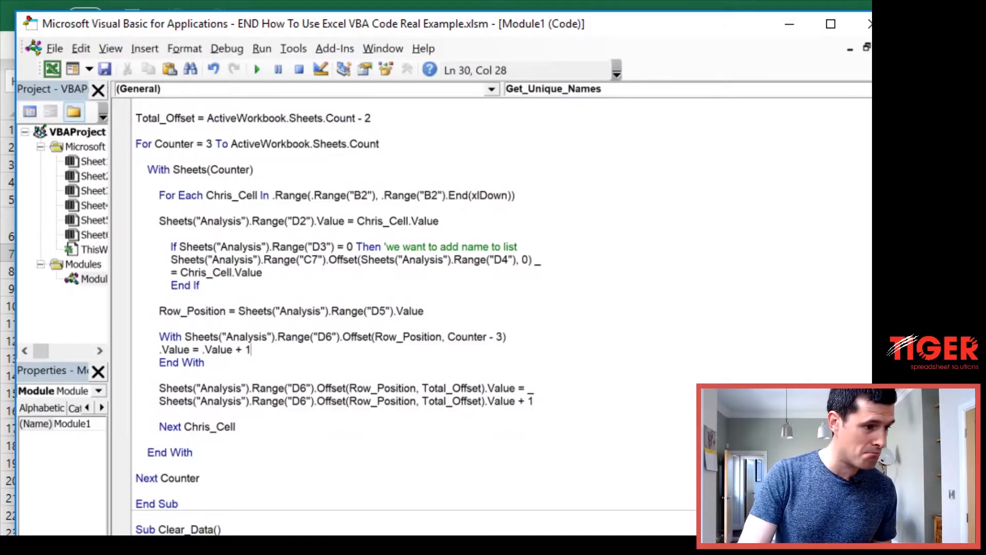
drag(189, 337, 506, 337)
text(W)
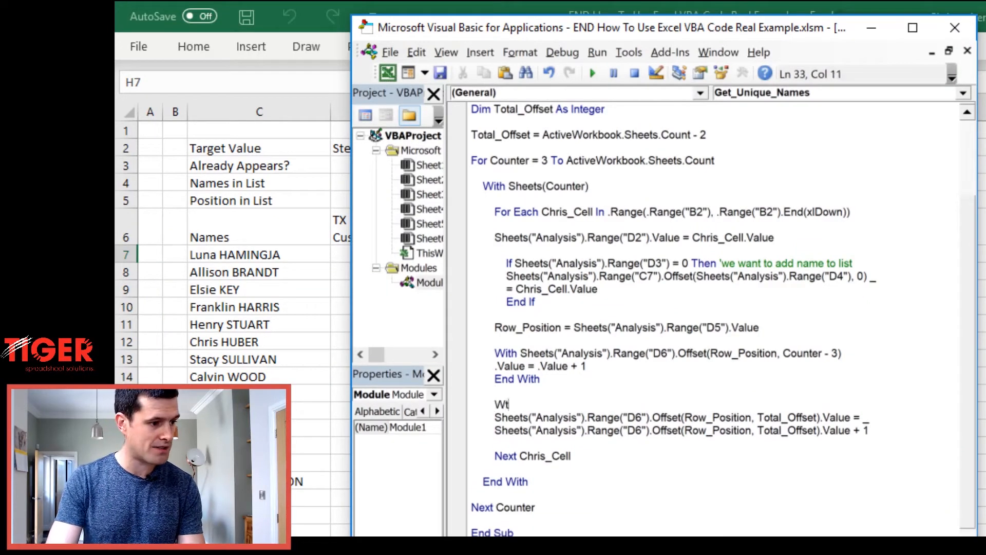
Wrap the Total_Offset increment in its own With…End With block reading .Value = .Value + 1.
text(i)
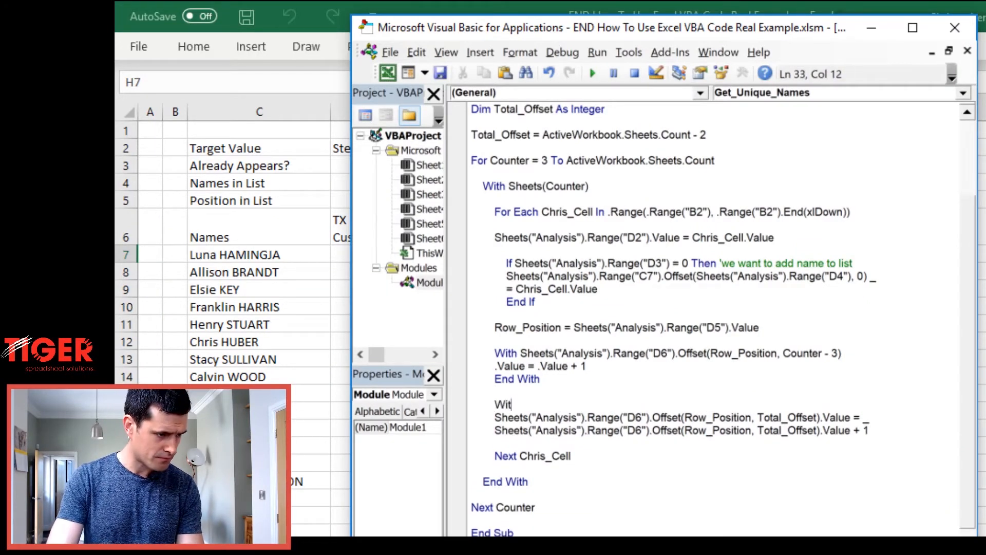
text(h)
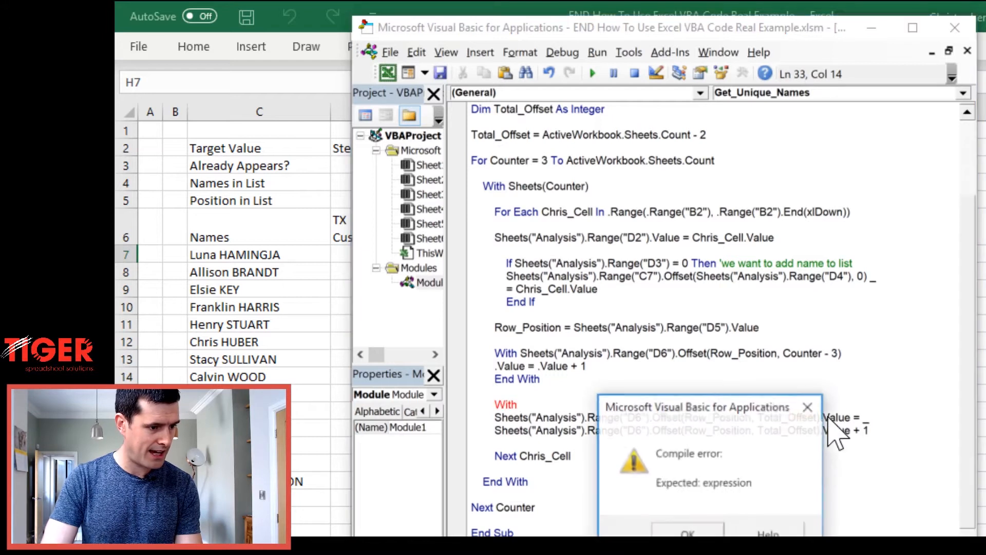
click(688, 545)
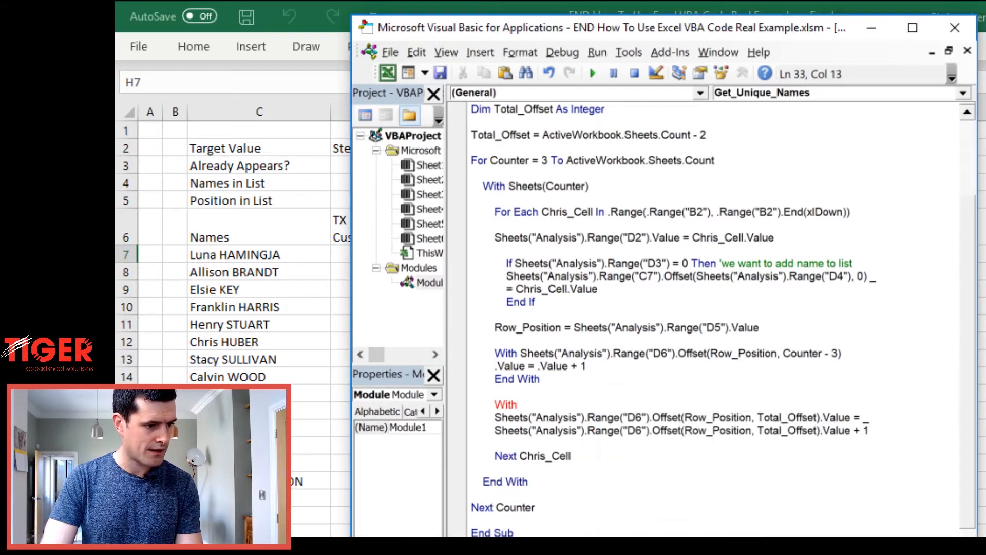
drag(662, 417, 821, 417)
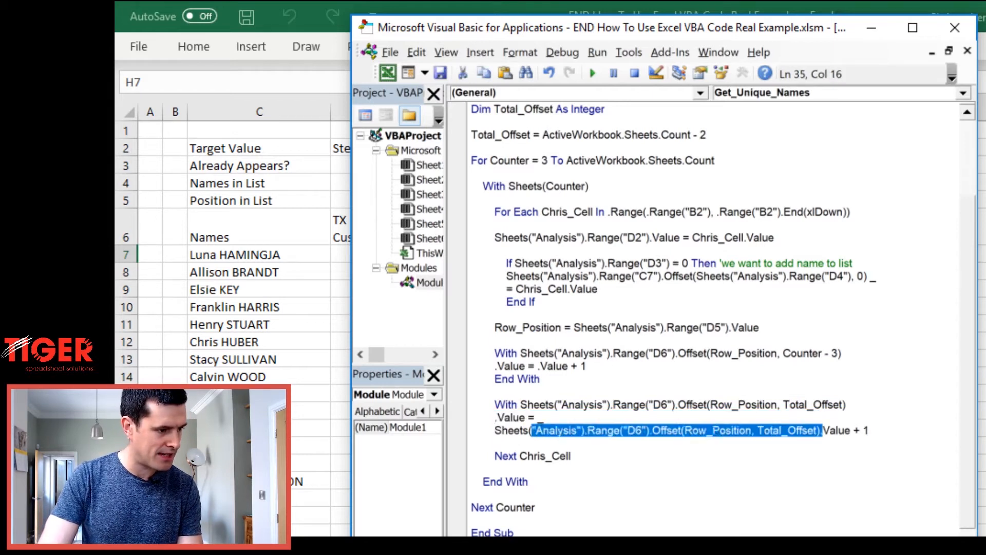
key(Delete)
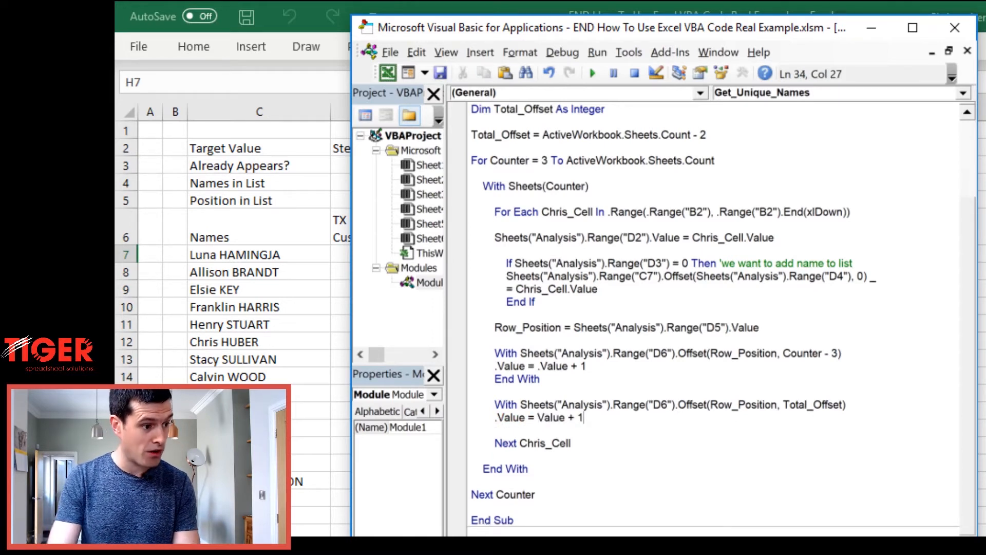
text(End wi)
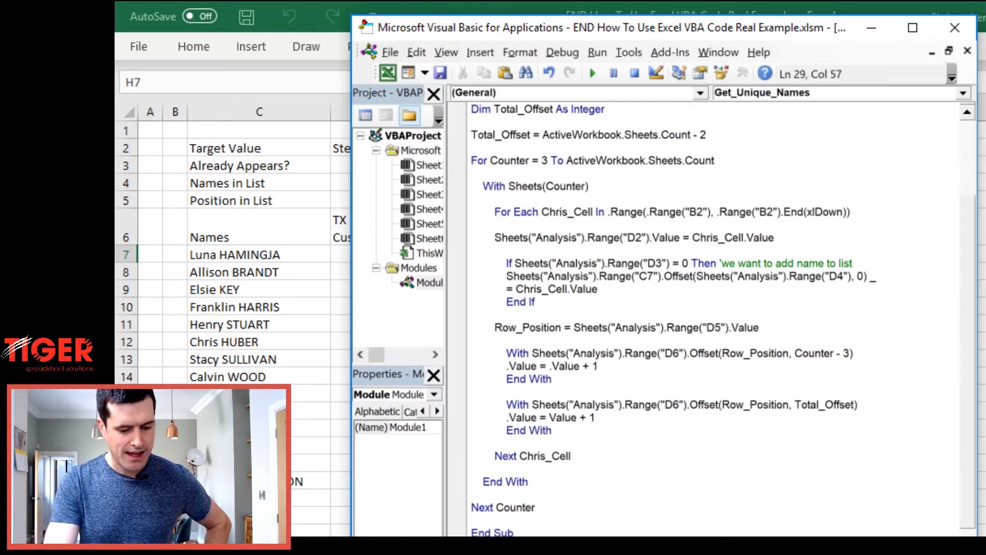
click(592, 72)
text(.)
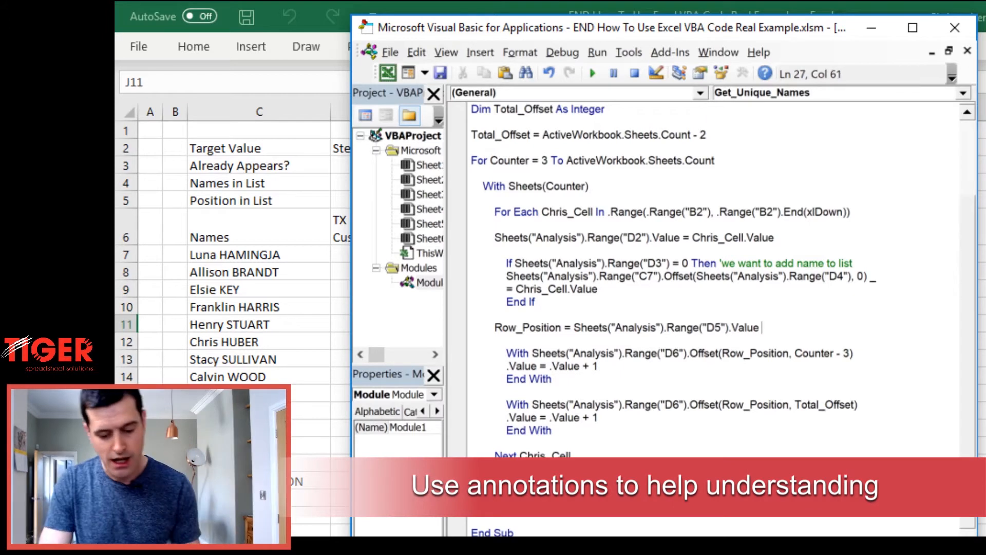
Comment the End With line as getting the position of the number and adding to col H.
text('get or)
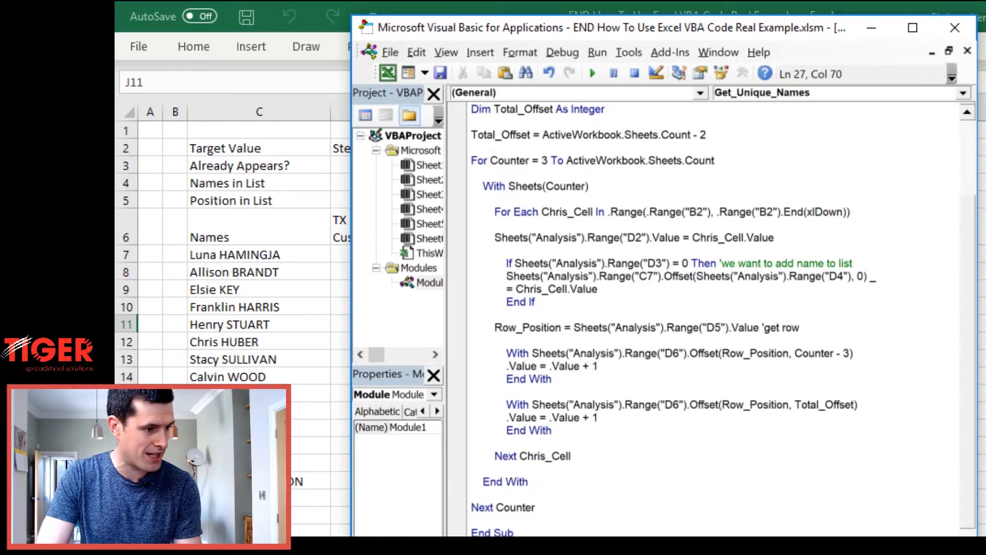
text(posi)
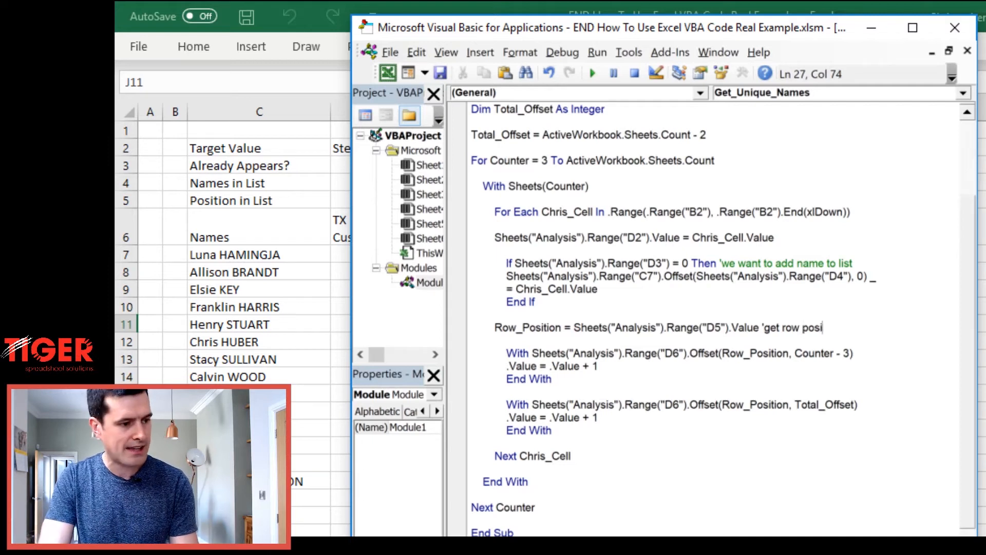
text(tion of the nu)
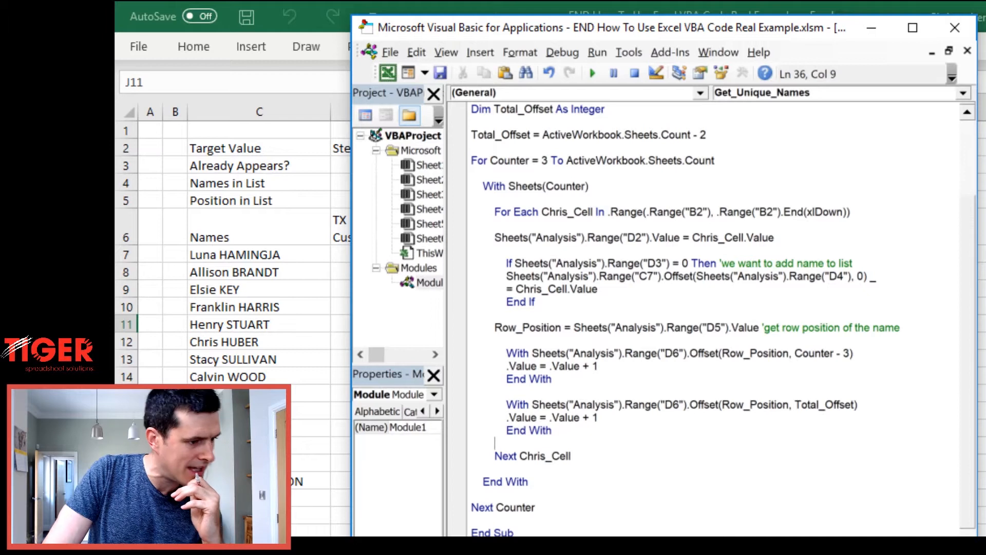
text('add up total)
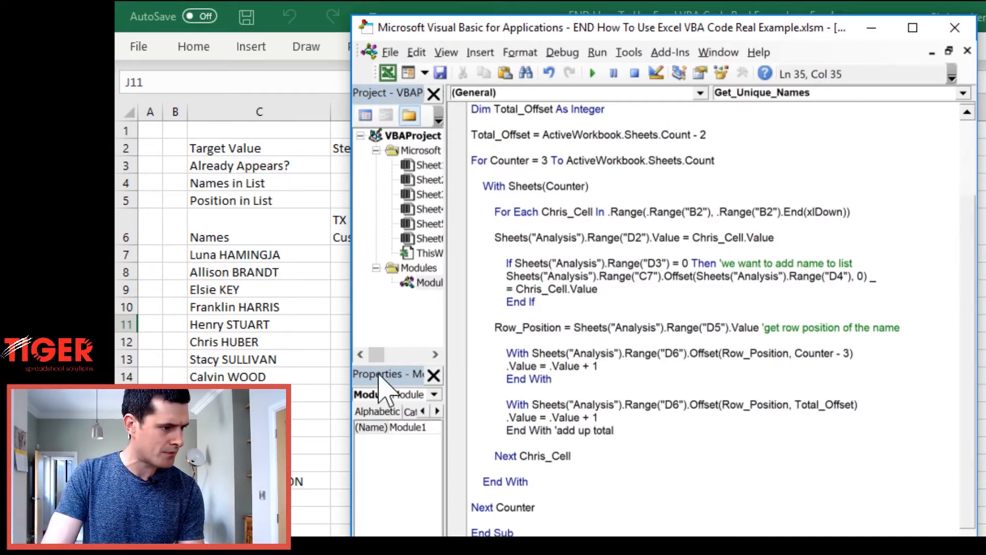
click(259, 272)
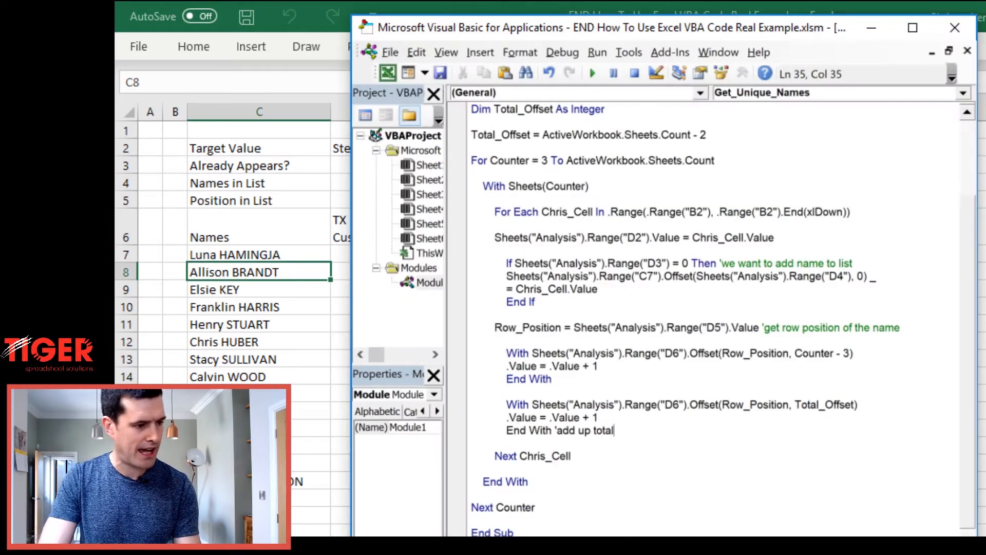
text(col)
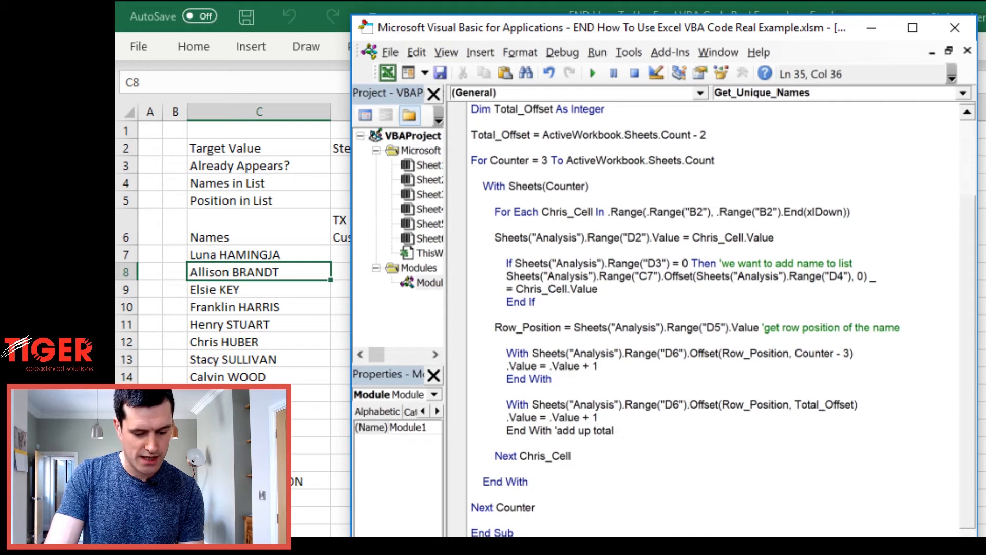
text(col H)
click(734, 378)
text( ')
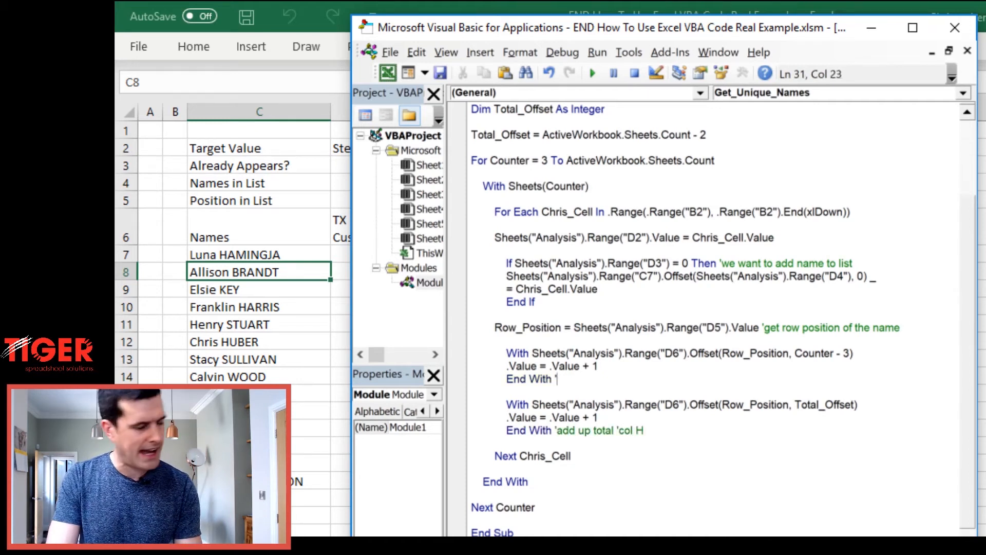
text(adding to the sheet col)
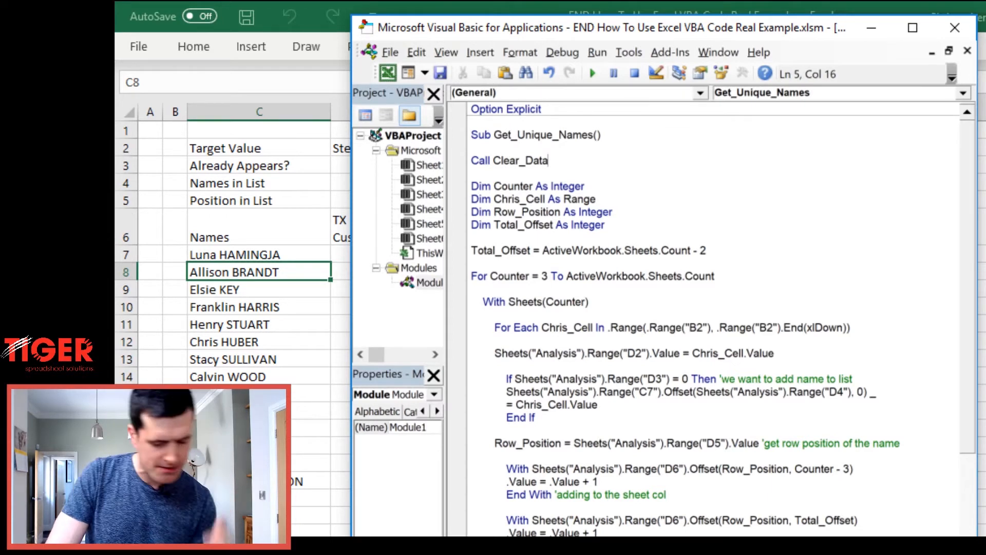
Comment Call Clear_Data as 'clear out previous data', Total_Offset as 'helps us position to total', and the For Counter loop.
text('cel)
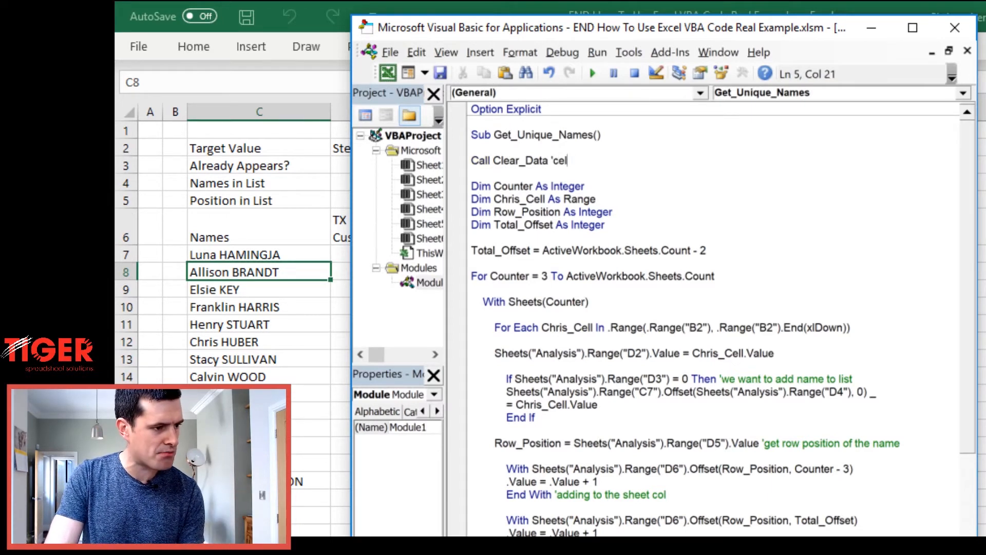
text(lear out)
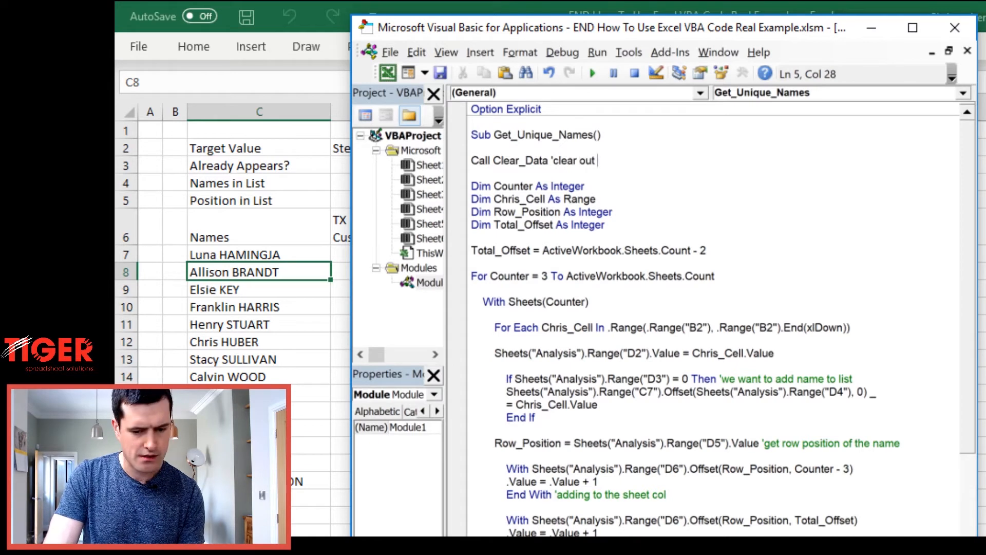
text(previous data)
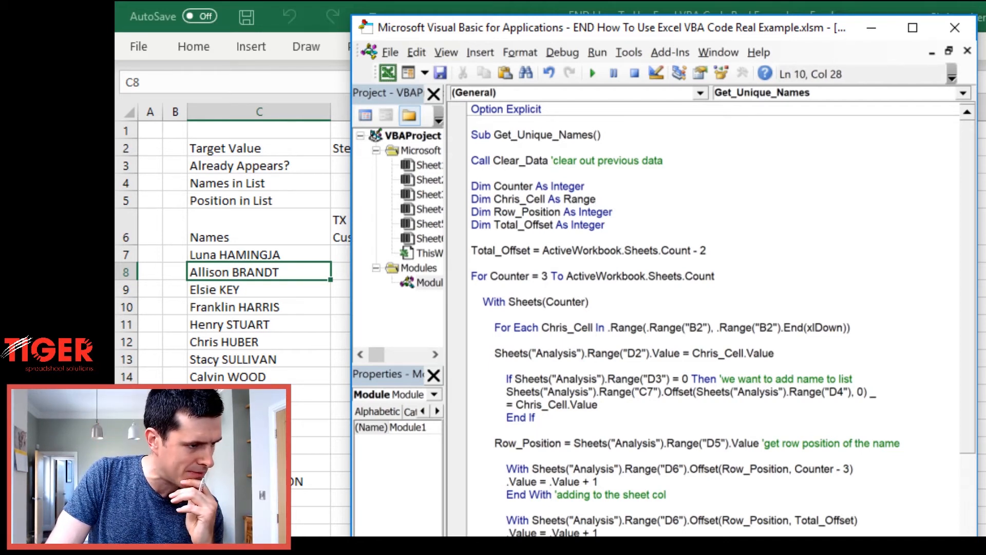
click(705, 250)
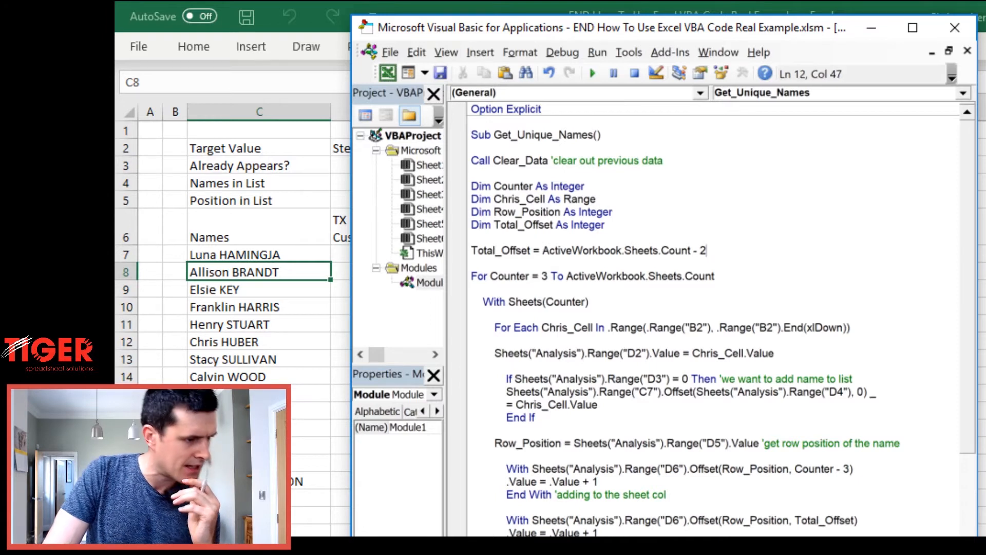
text('helps u)
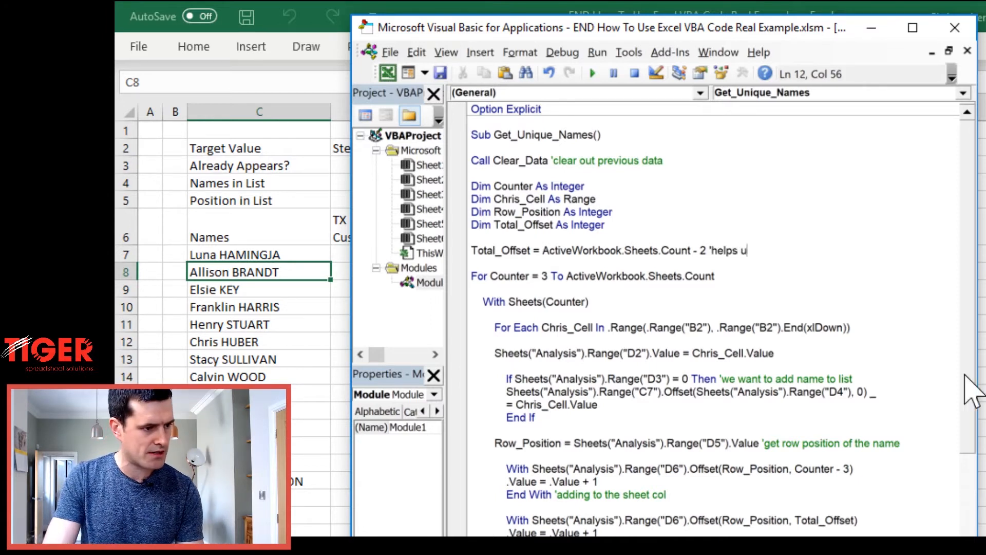
text(s position to)
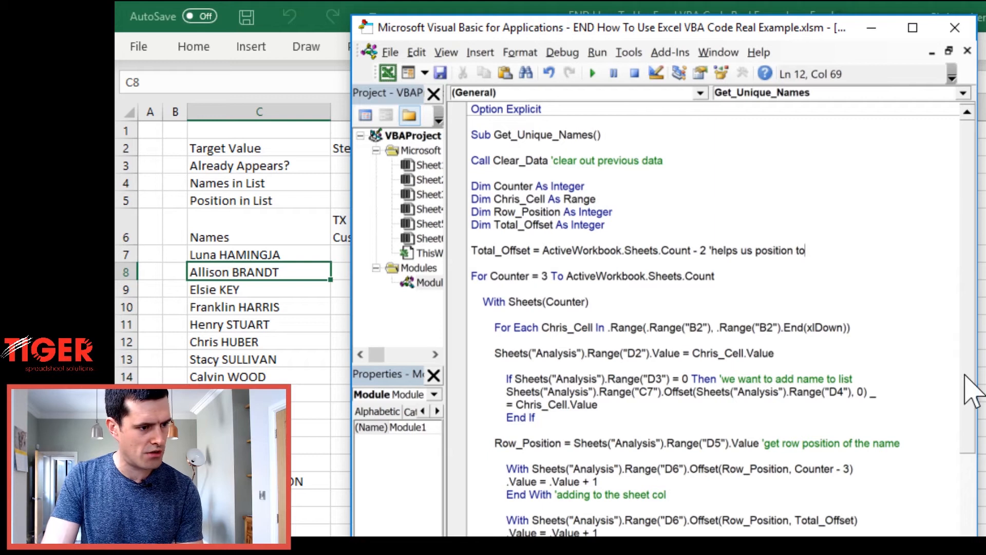
text(total column)
click(715, 275)
text( ')
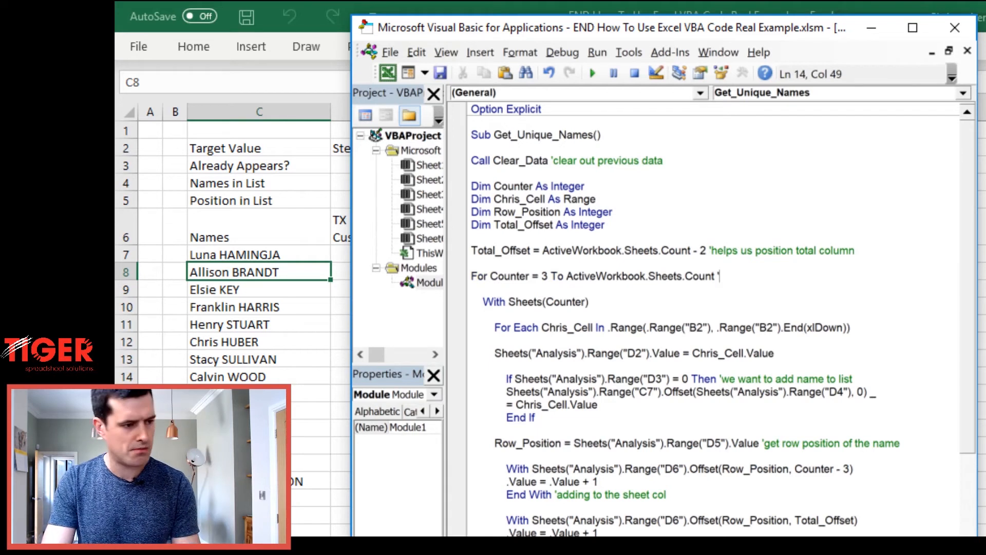
text(loop thropu)
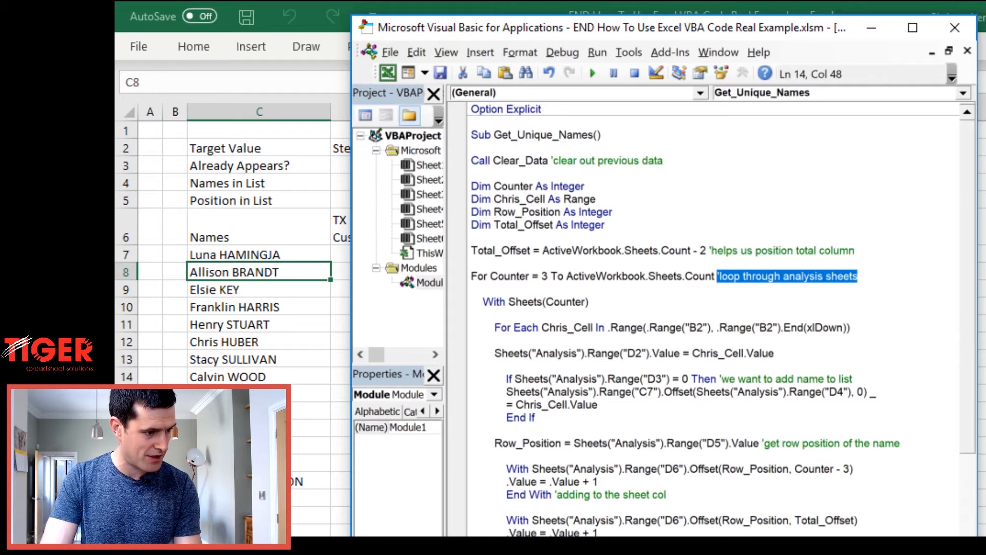
Comment Next Counter 'loop through analysis sheets' and the With/End With lines 'with this analysis sheet'.
scroll(down, 3)
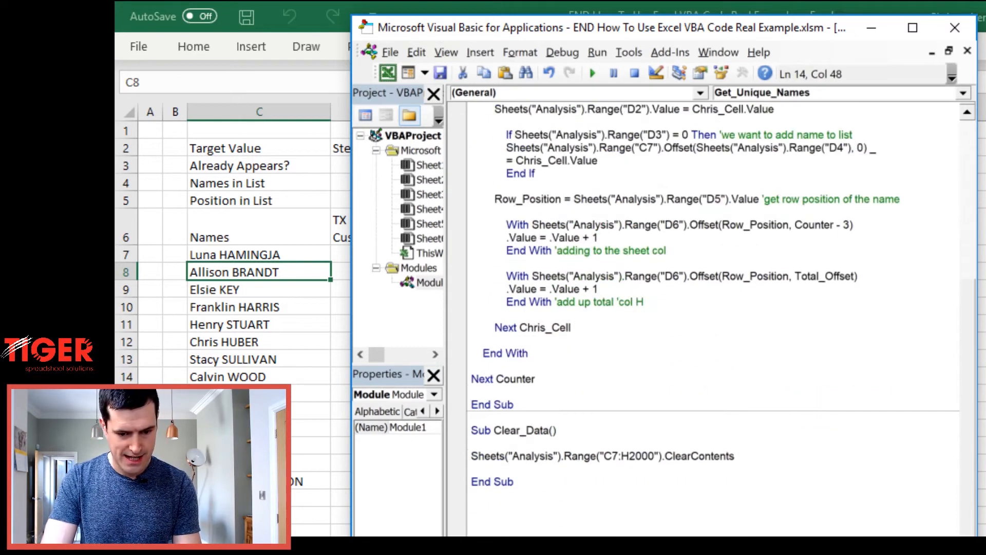
text('loop through analysis sheets)
click(715, 379)
text( 'end loop through analysis sheets)
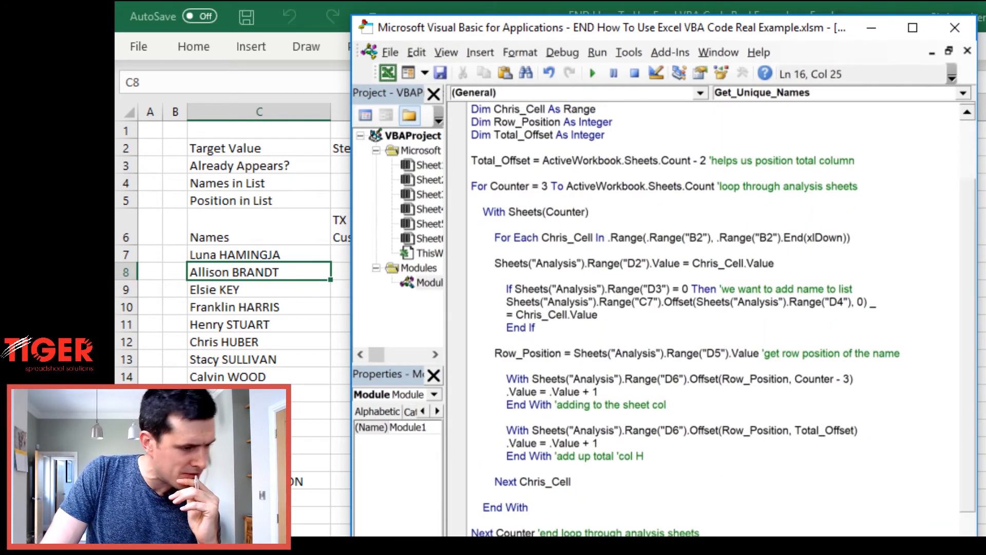
text('with this a)
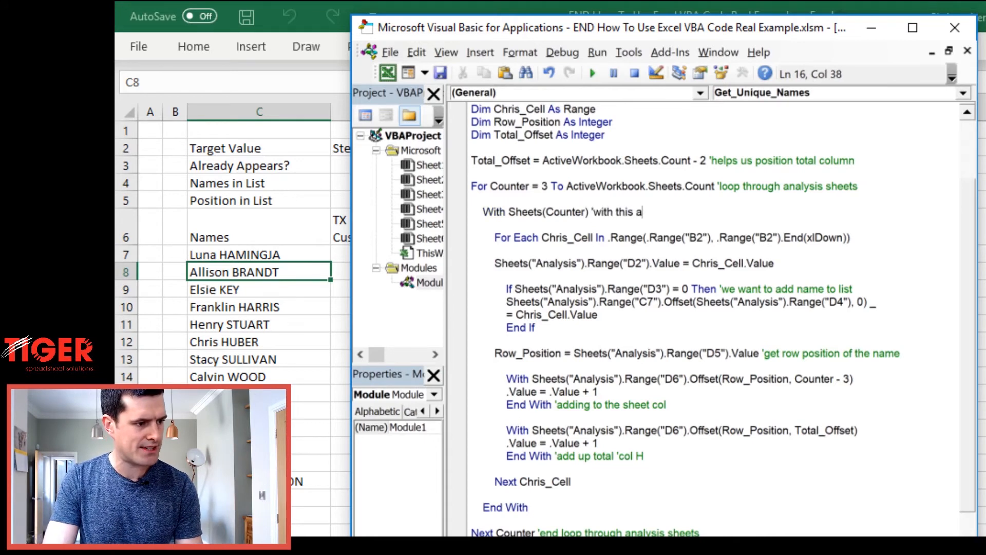
text(nalysis sheet)
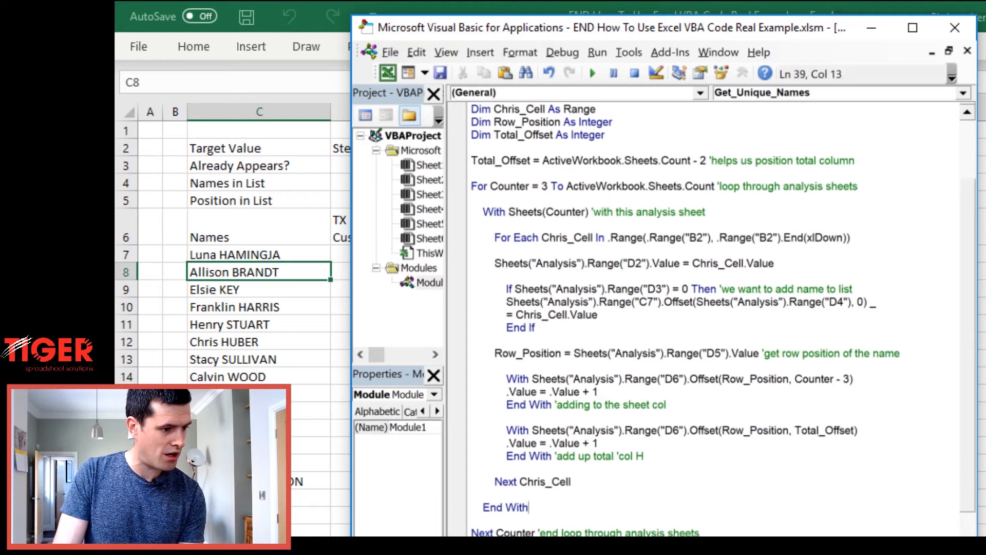
text('with this analysis sheet)
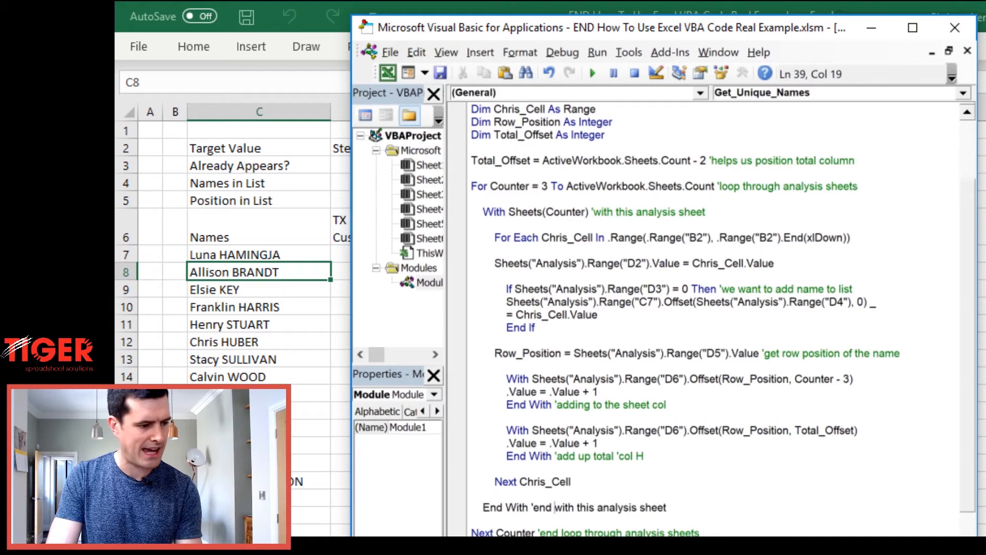
Comment the Range("D2") assignment line as 'put into mechanism'.
click(777, 263)
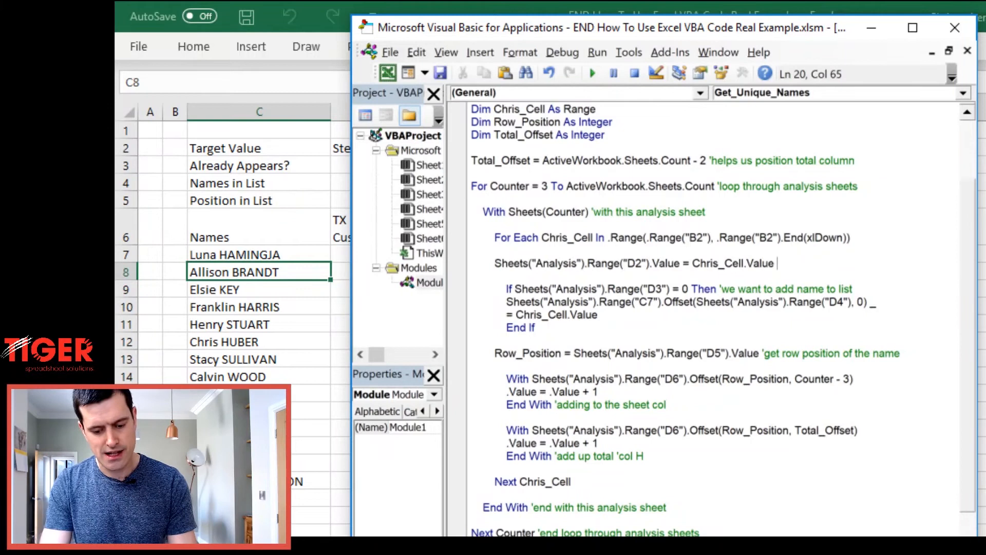
text('put into)
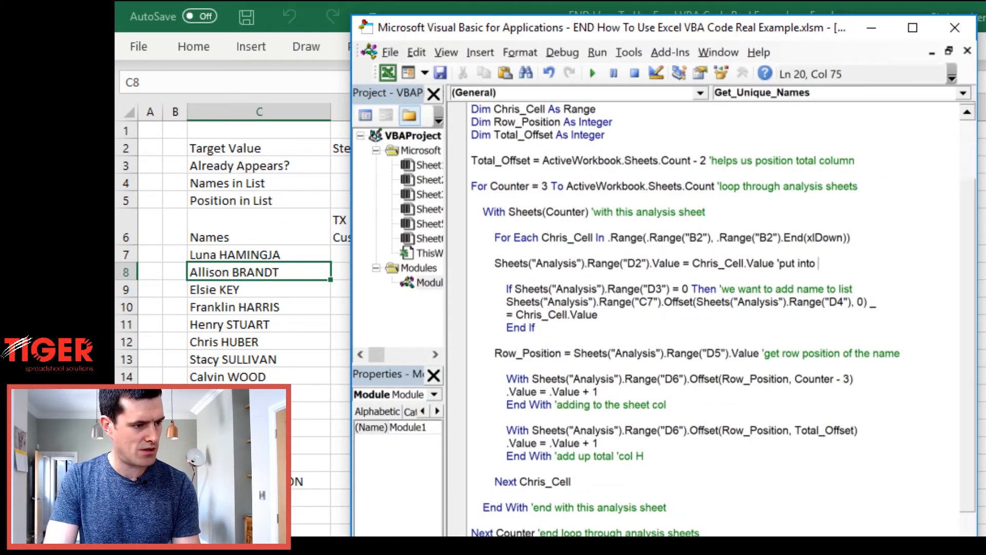
text(mechanism)
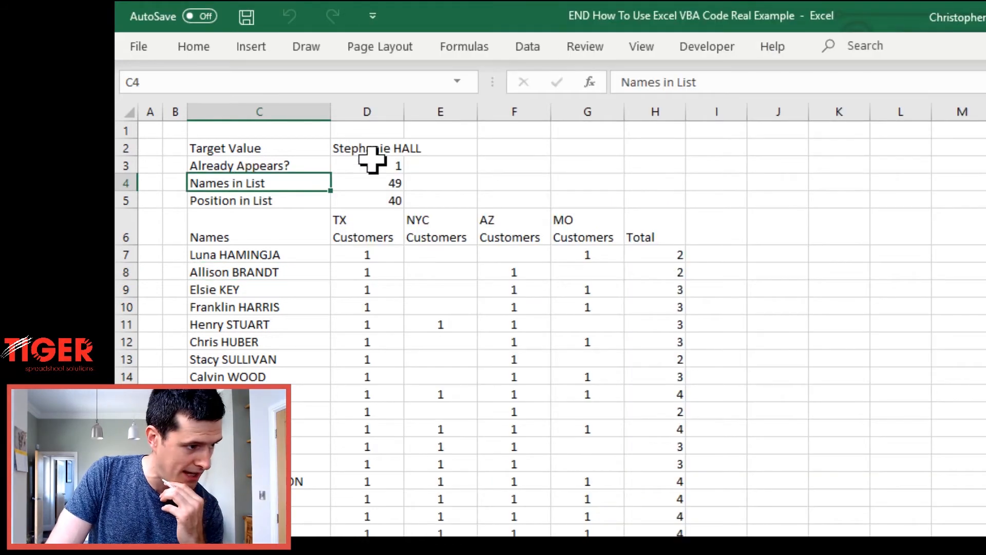
View the customer tallies on the Excel worksheet, then return to the VBA editor with Alt+F11.
click(367, 166)
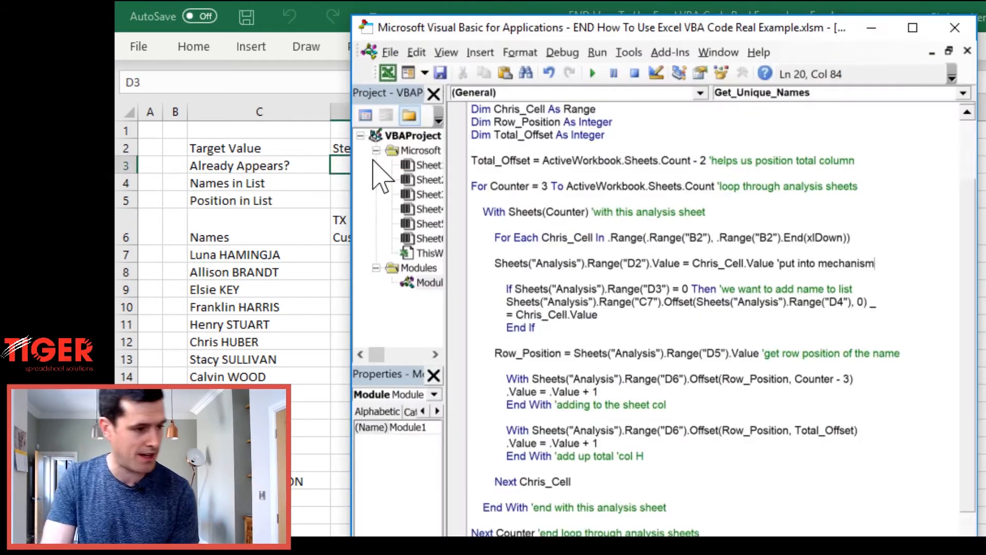
mouse_move(456, 165)
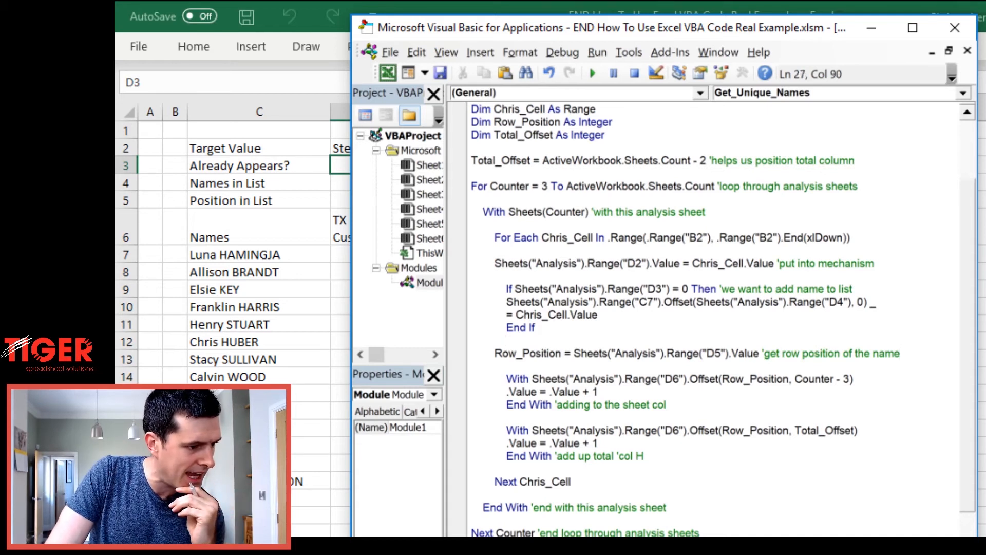
drag(577, 405, 669, 404)
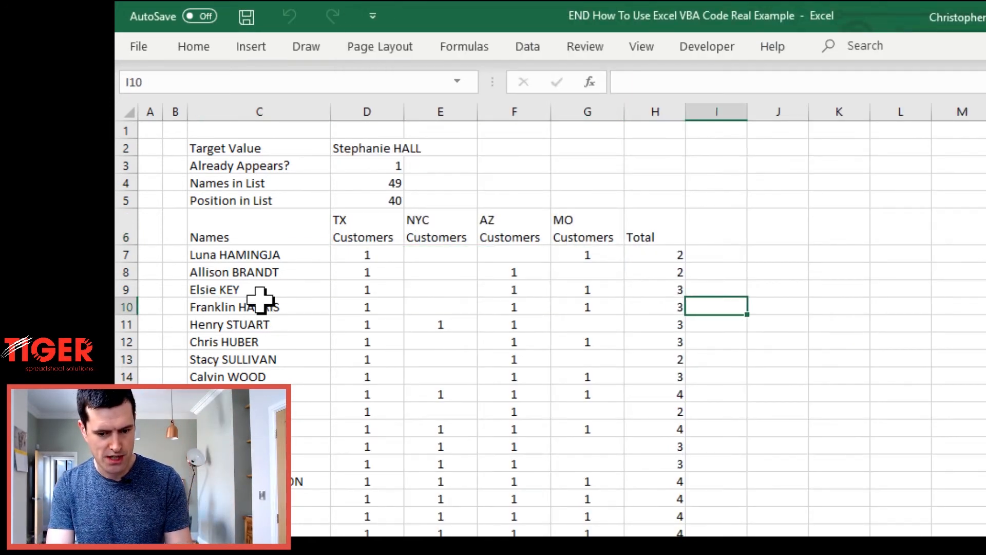
key(Alt+F11)
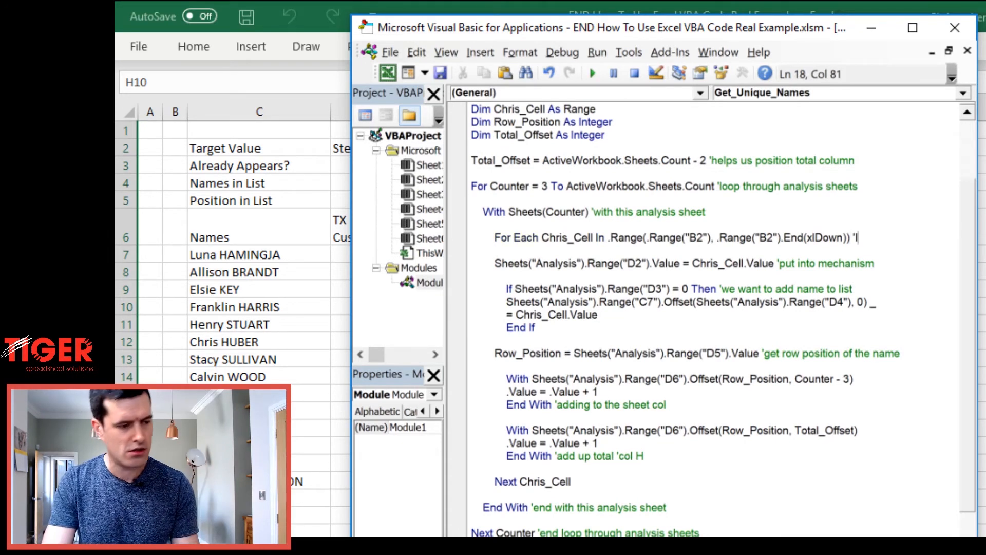
Comment the For Each Chris_Cell line as 'loop through entries'.
text(oop r)
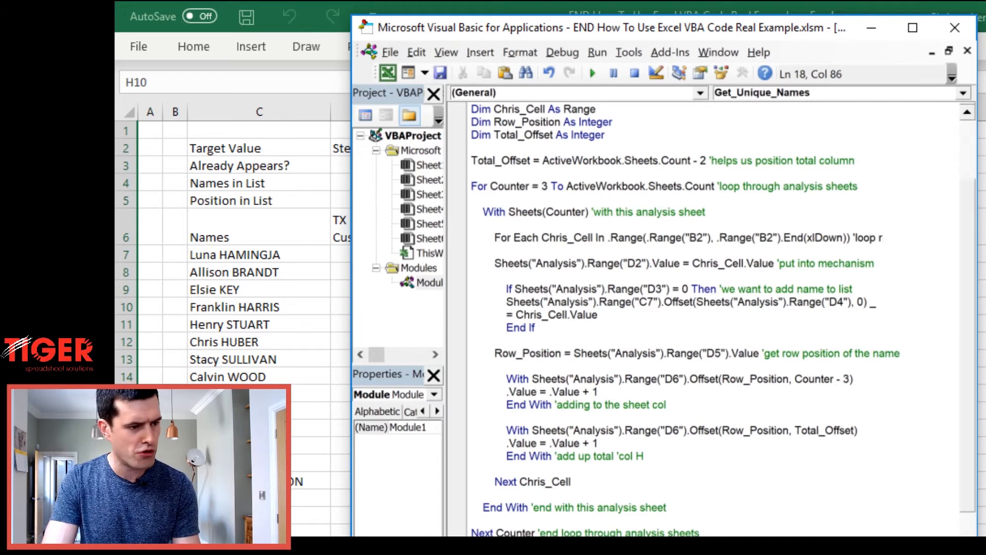
text(through entries)
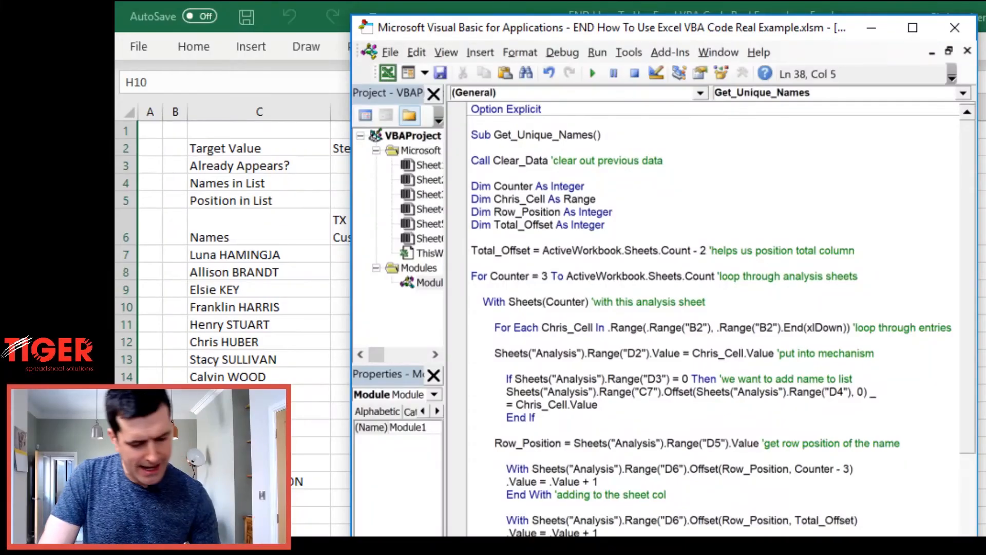
Comment Next Chris_Cell 'end loop through entries' and select the two counter-incrementing With blocks.
scroll(down, 3)
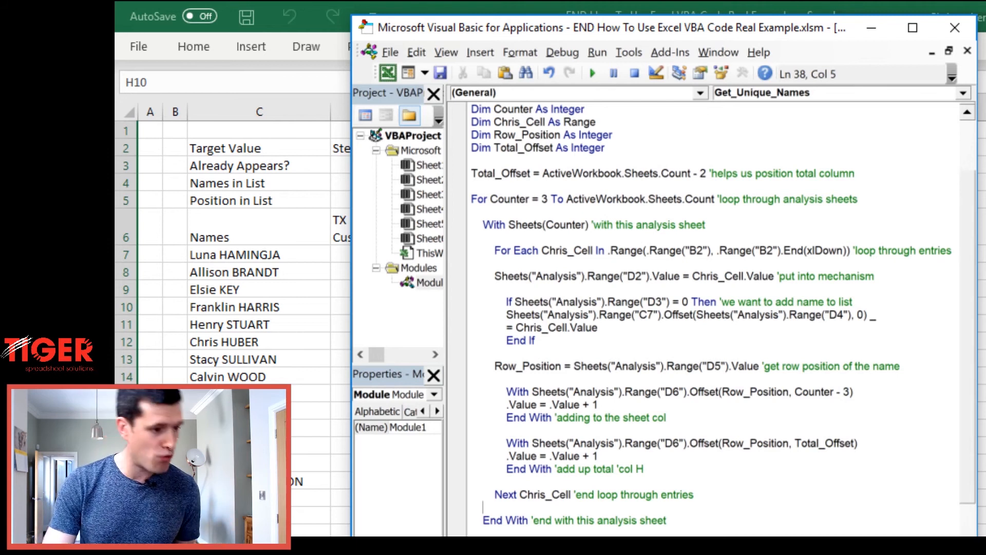
drag(522, 391, 661, 468)
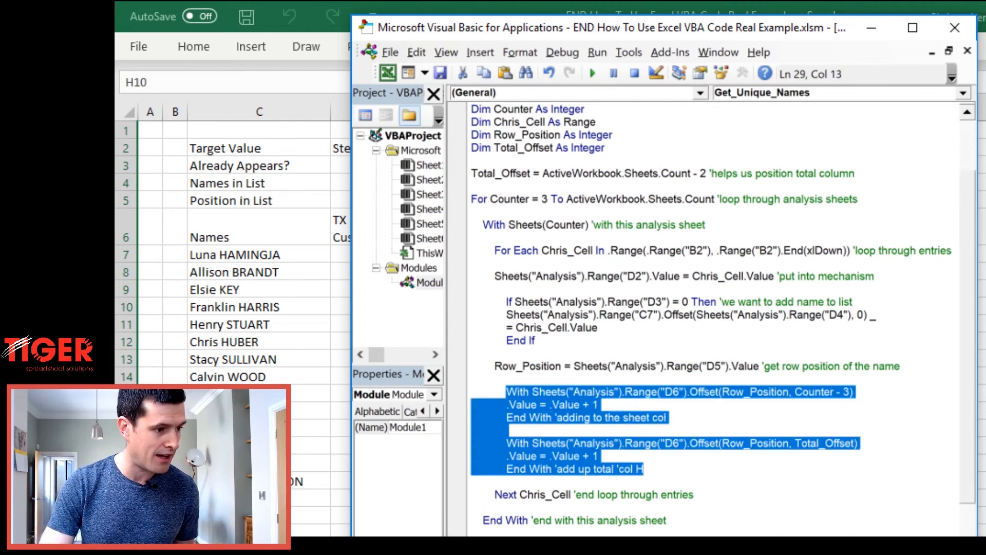